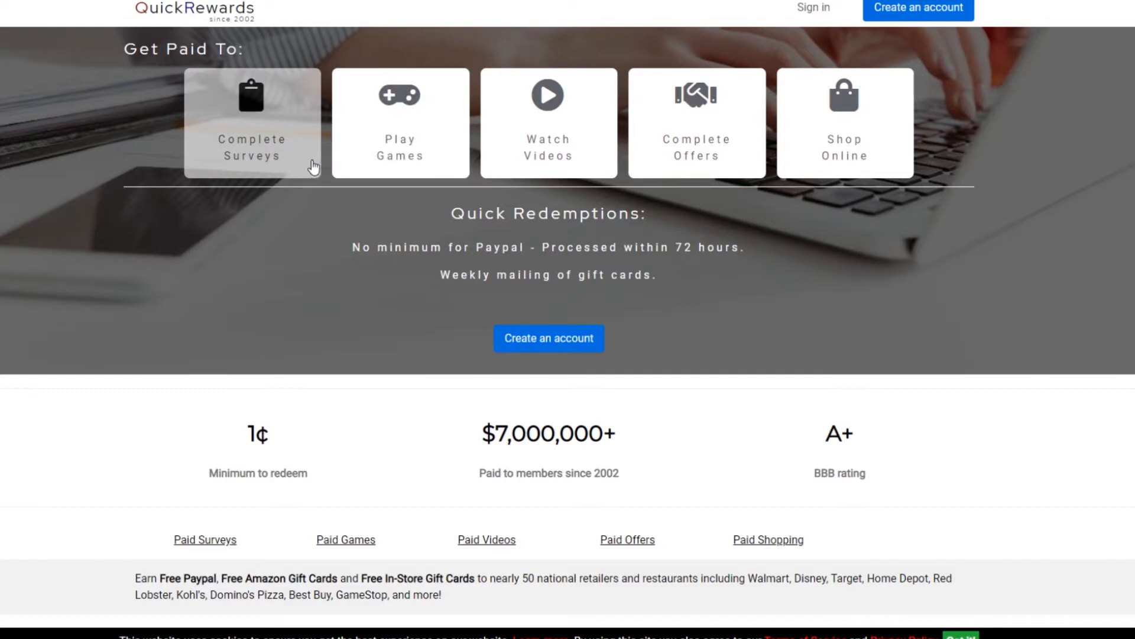
{"action": "mouse_move", "coordinate": [345, 162]}
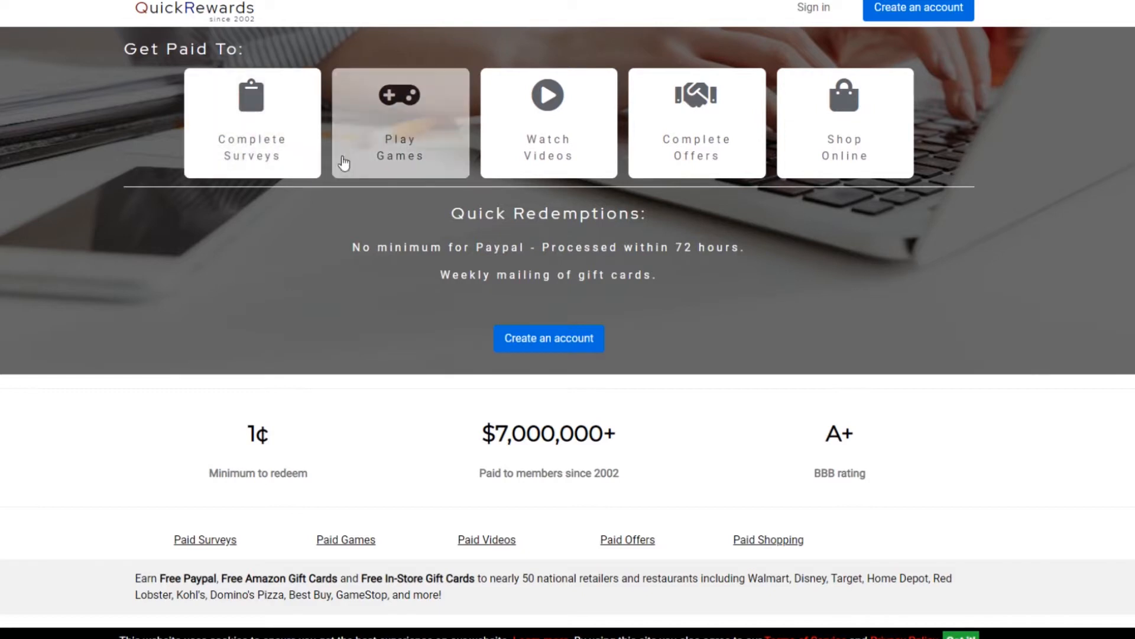
{"action": "mouse_move", "coordinate": [547, 134]}
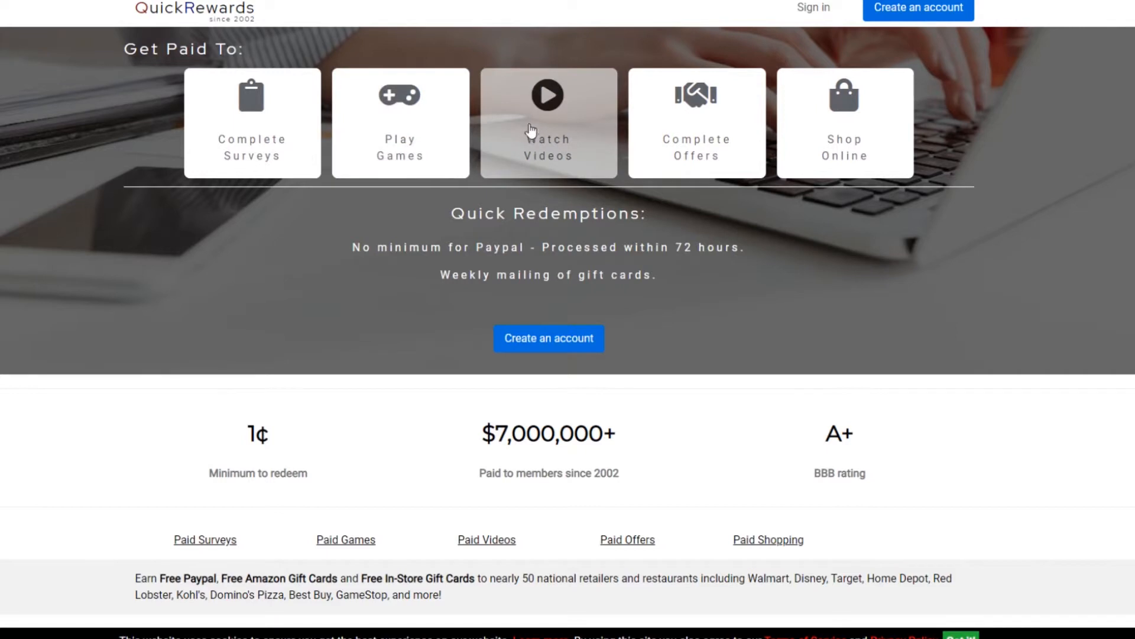
{"action": "mouse_move", "coordinate": [399, 95]}
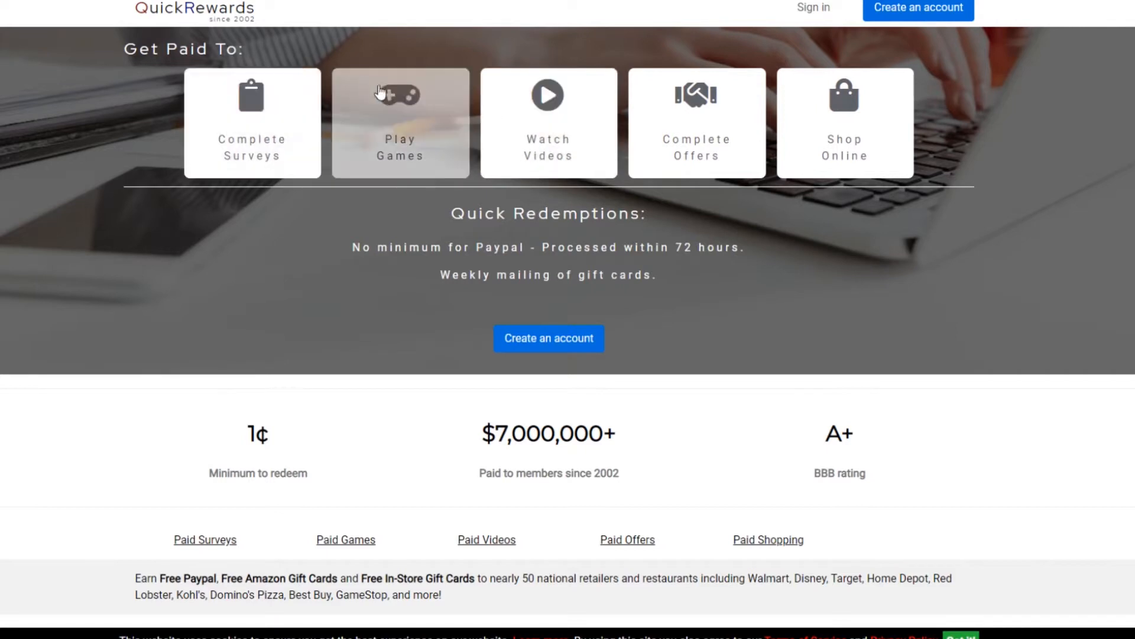
{"action": "mouse_move", "coordinate": [557, 119]}
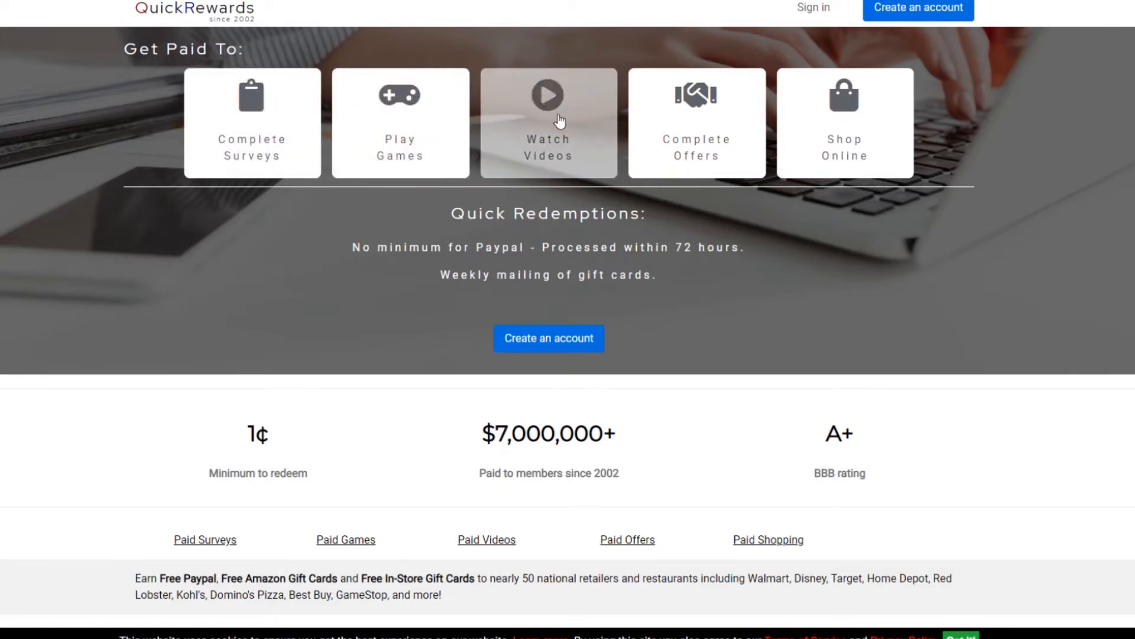
{"action": "mouse_move", "coordinate": [844, 122]}
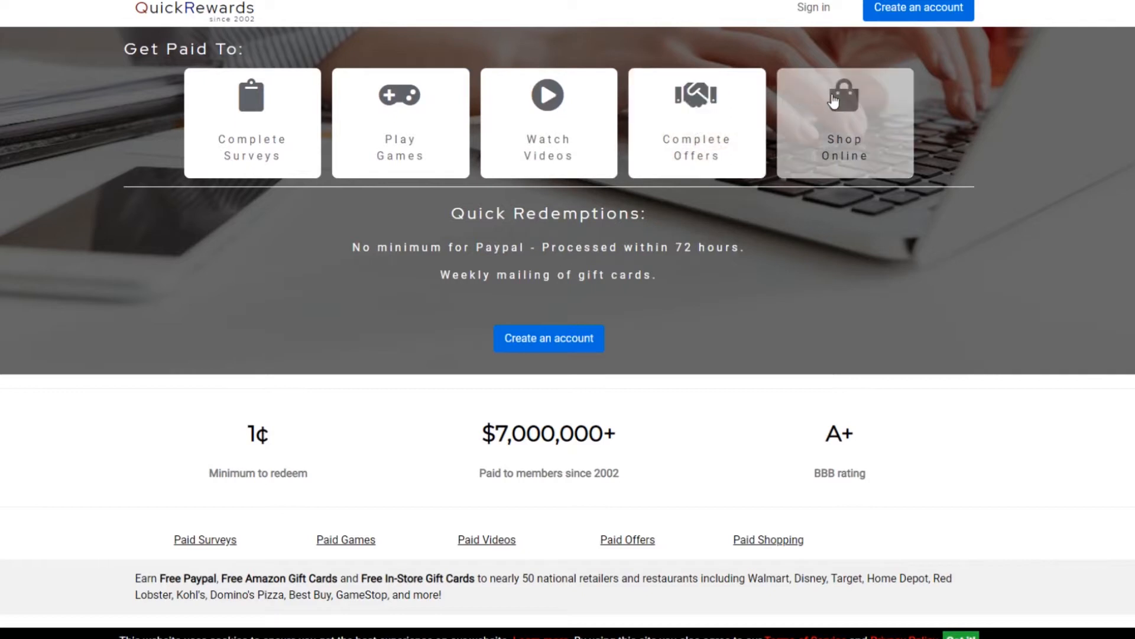
{"action": "mouse_move", "coordinate": [834, 125]}
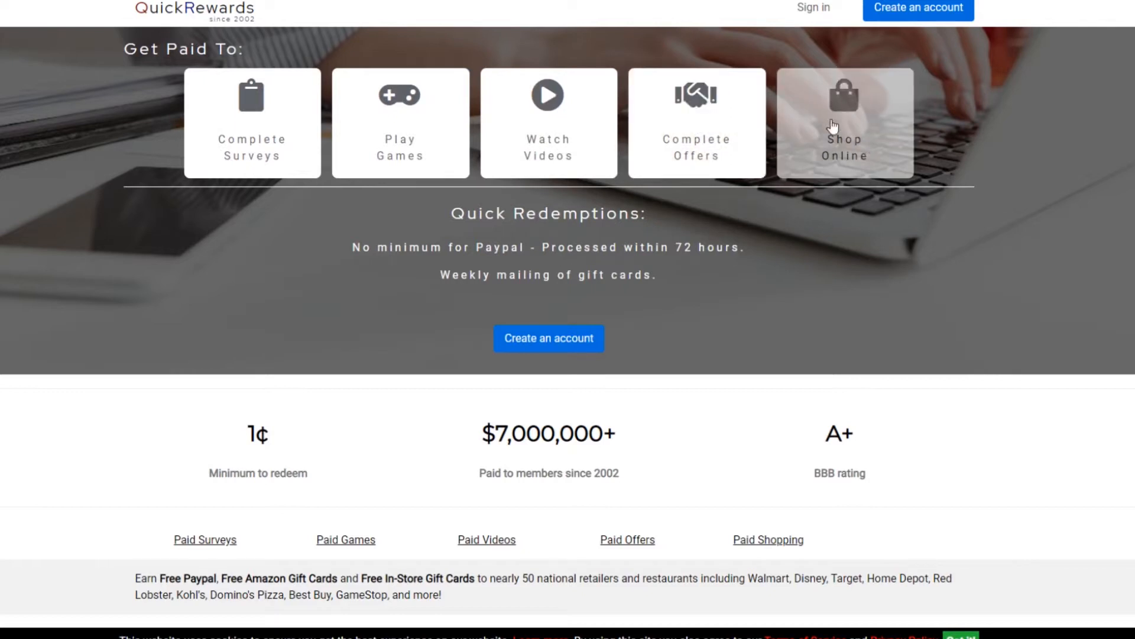
{"action": "mouse_move", "coordinate": [862, 109]}
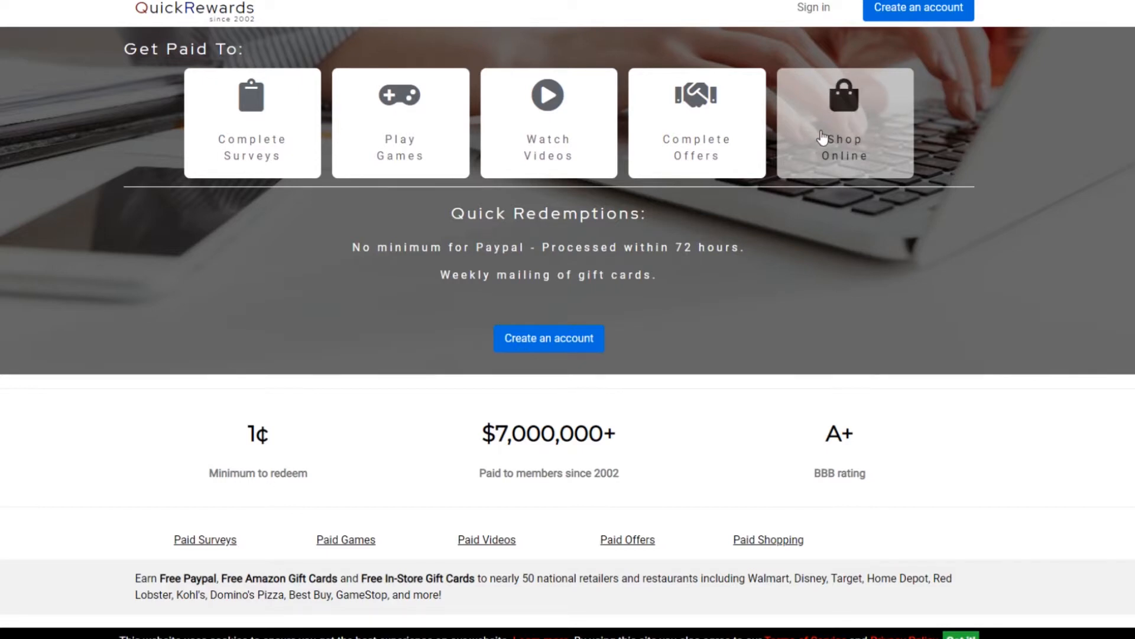
{"action": "mouse_move", "coordinate": [869, 127]}
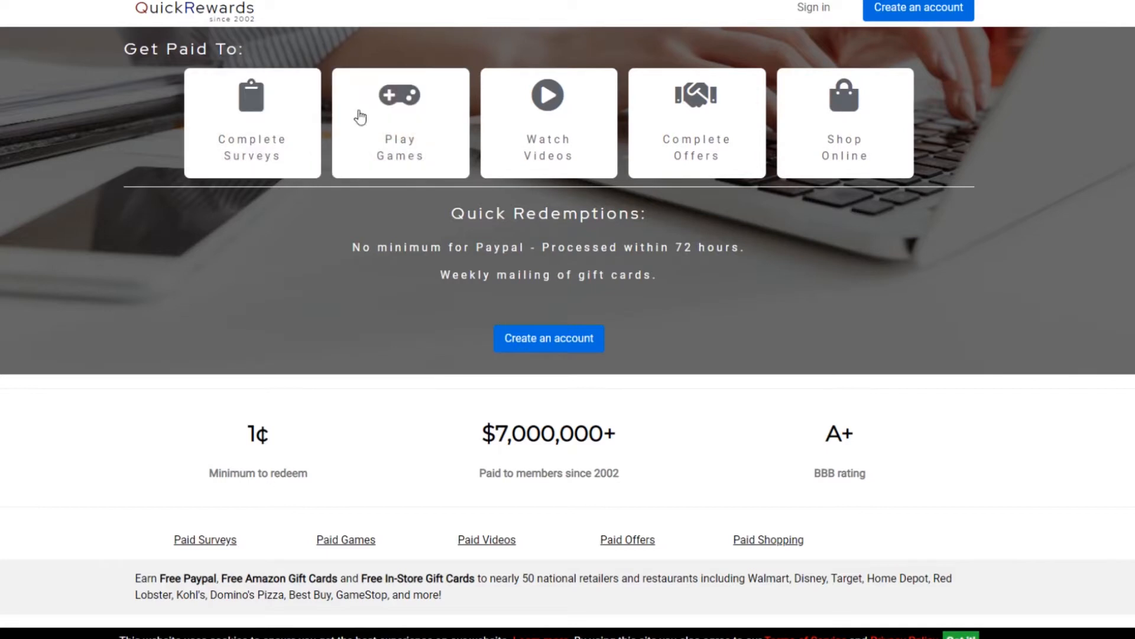
{"action": "mouse_move", "coordinate": [403, 133]}
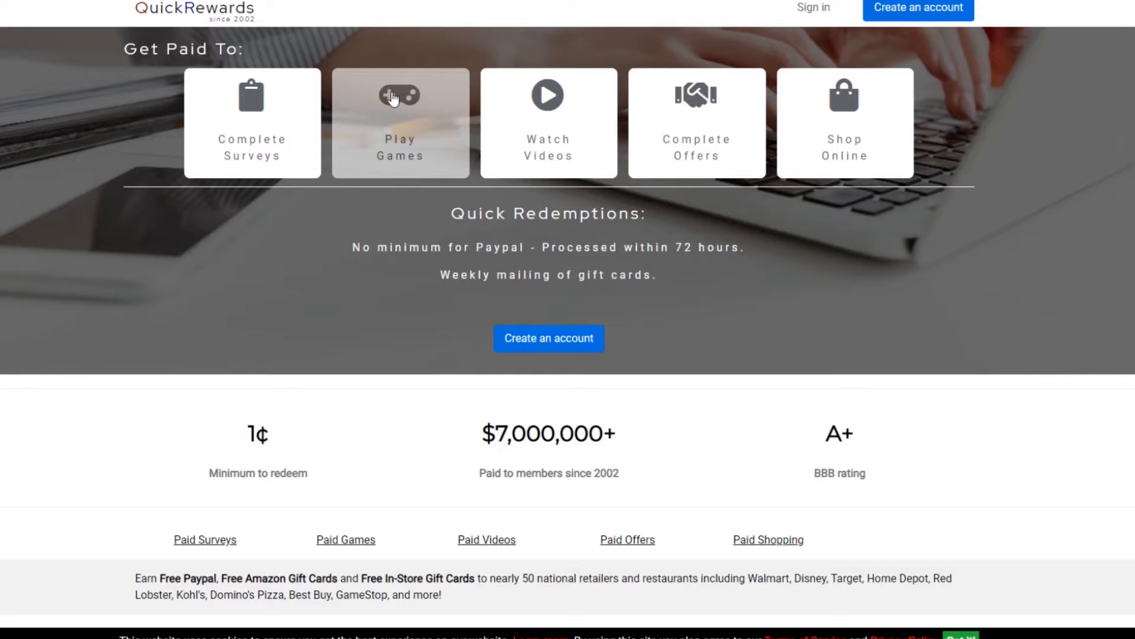
{"action": "mouse_move", "coordinate": [252, 122]}
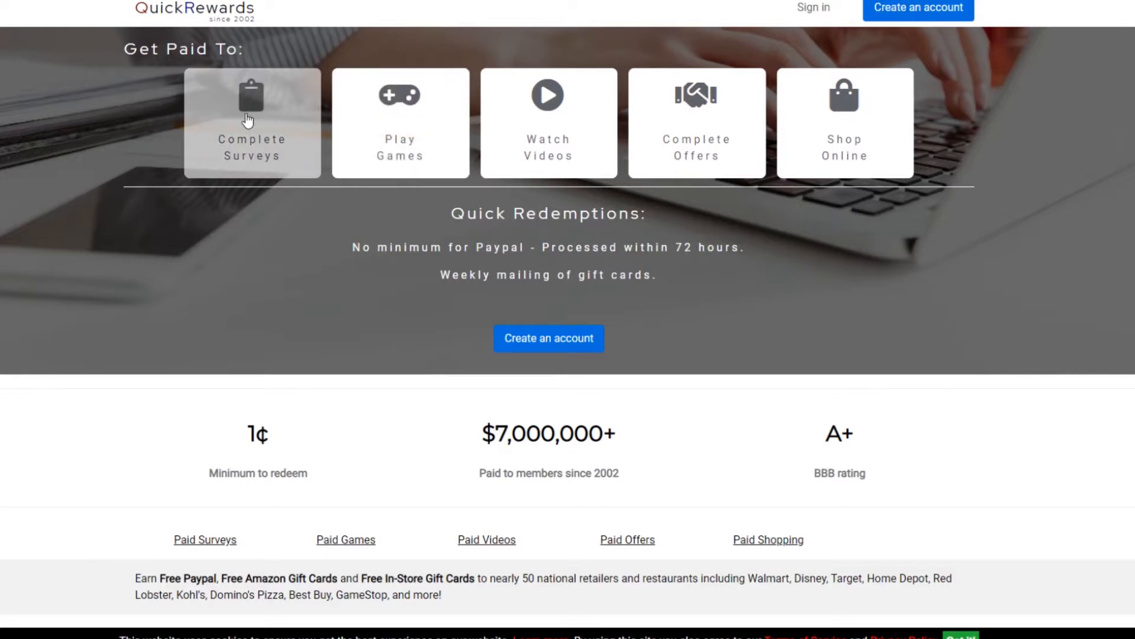
{"action": "mouse_move", "coordinate": [607, 110]}
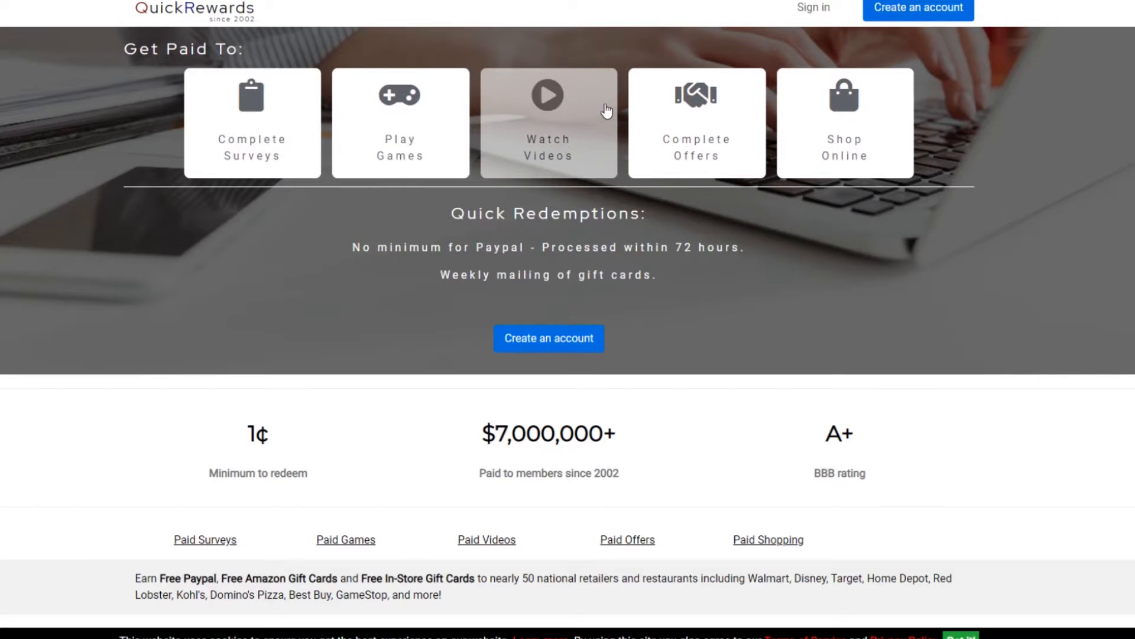
{"action": "mouse_move", "coordinate": [615, 379]}
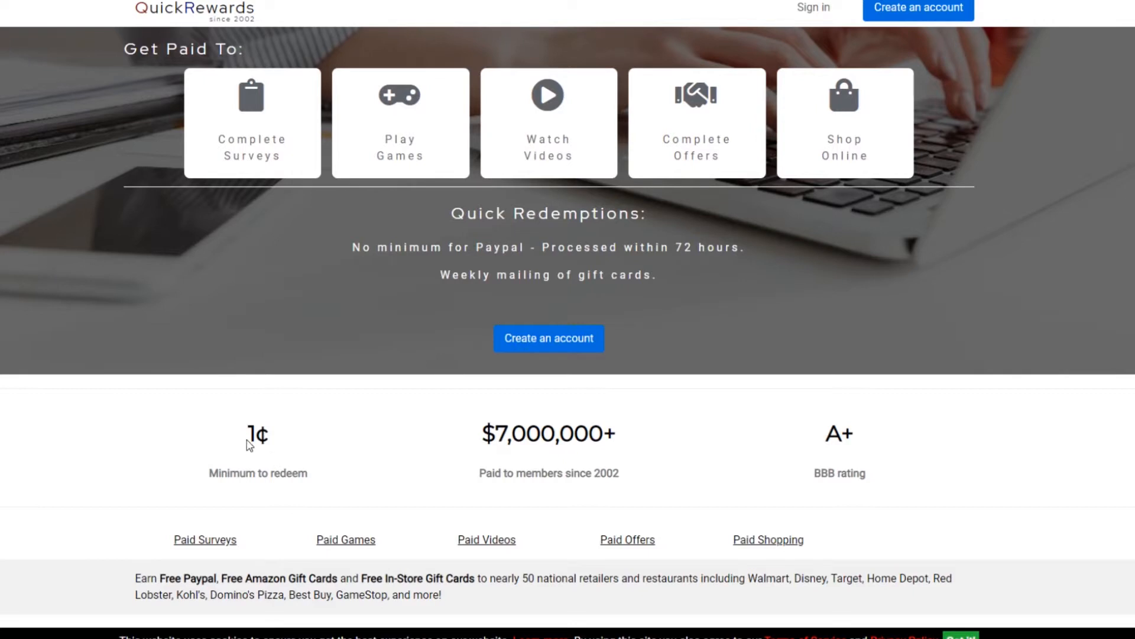
- Highlight the 1¢ minimum-to-redeem figure and the Quick Redemptions payout details on QuickRewards
{"action": "double_click", "coordinate": [257, 434]}
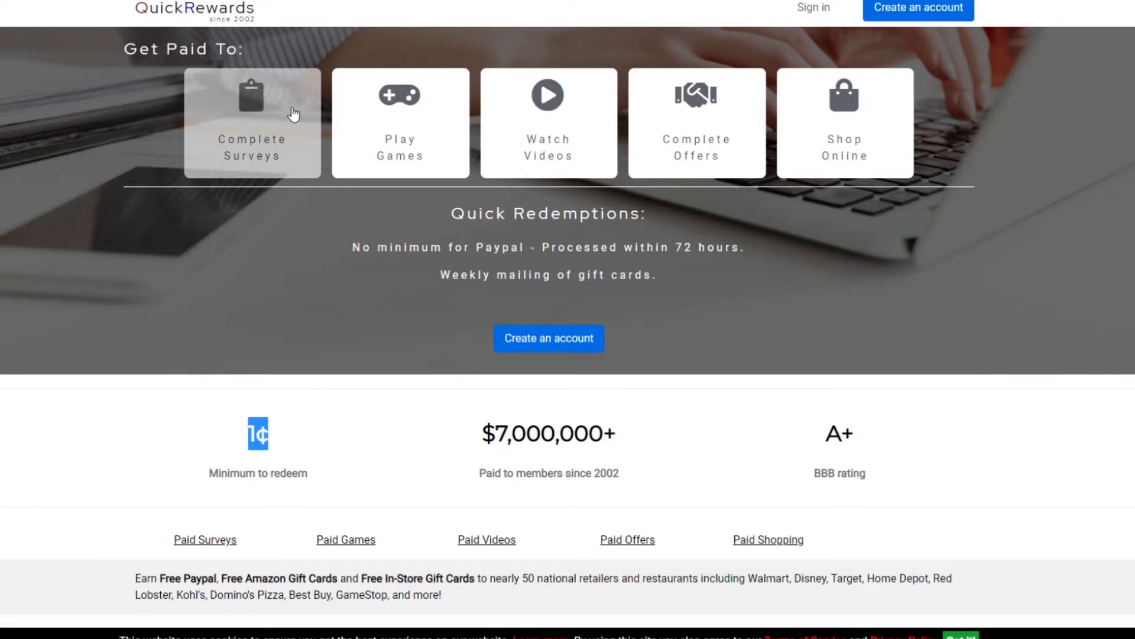
{"action": "mouse_move", "coordinate": [248, 477]}
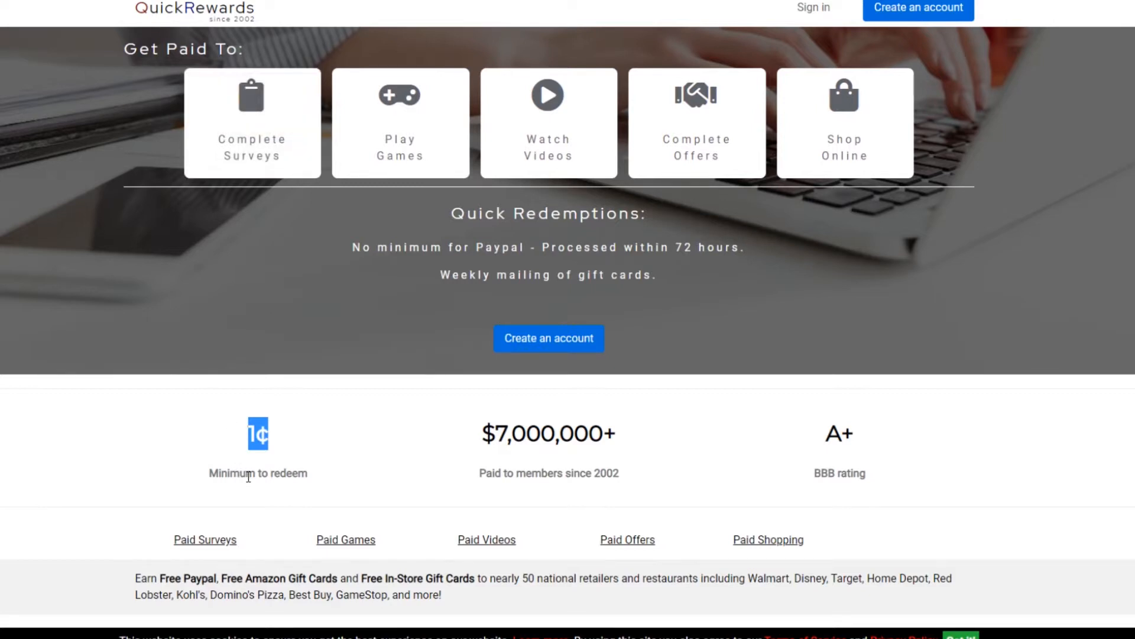
{"action": "mouse_move", "coordinate": [397, 454]}
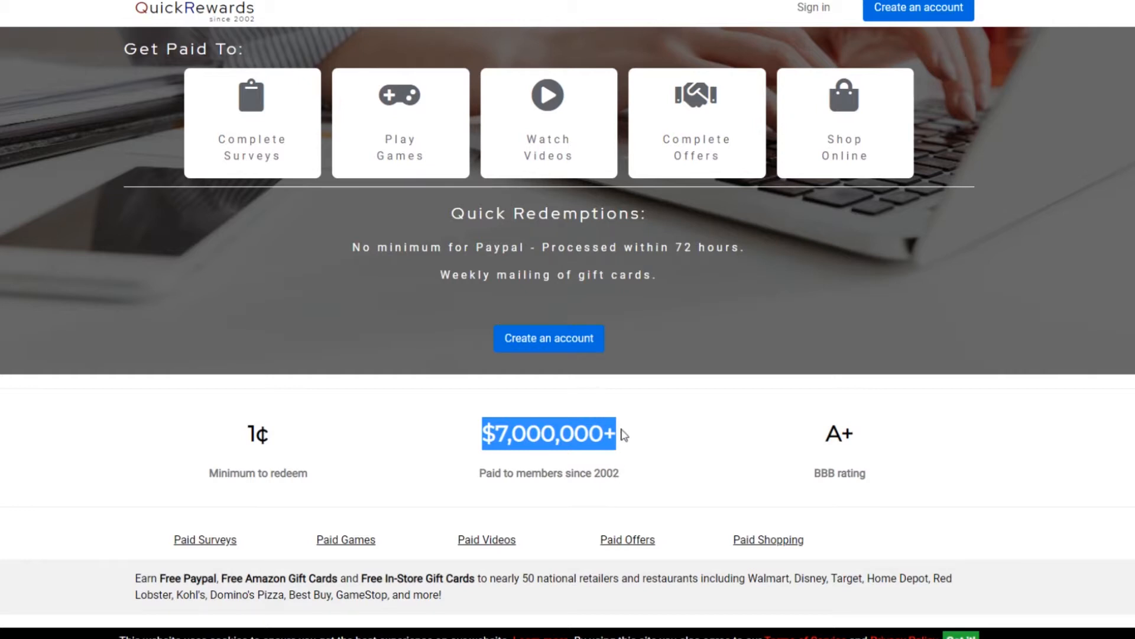
{"action": "scroll", "scroll_direction": "down", "scroll_amount": 3}
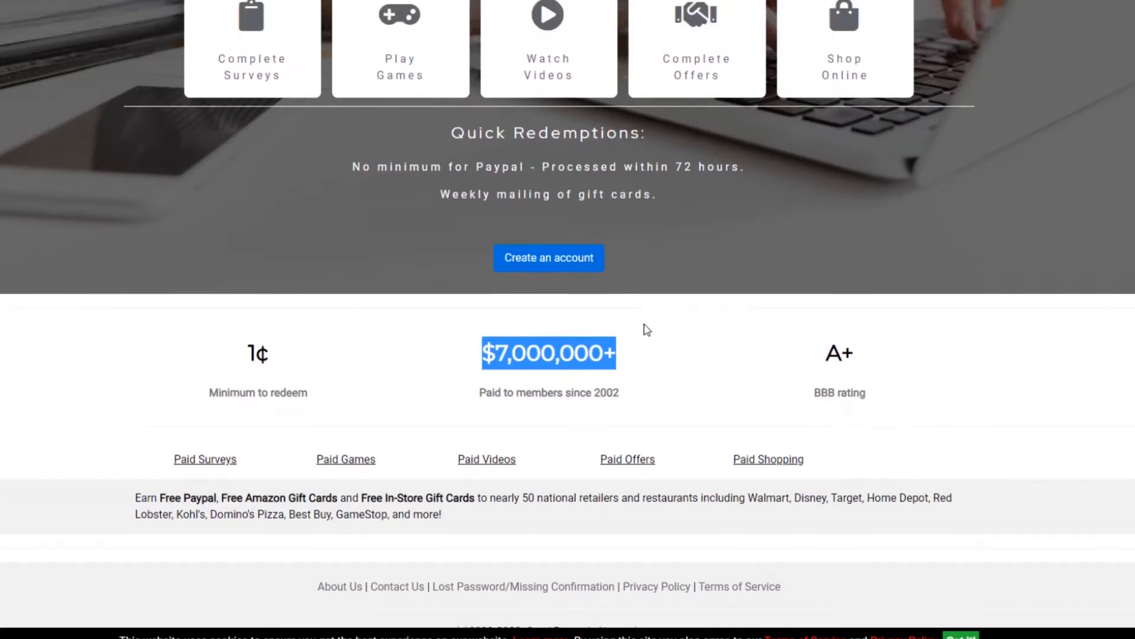
{"action": "scroll", "scroll_direction": "up", "scroll_amount": 3}
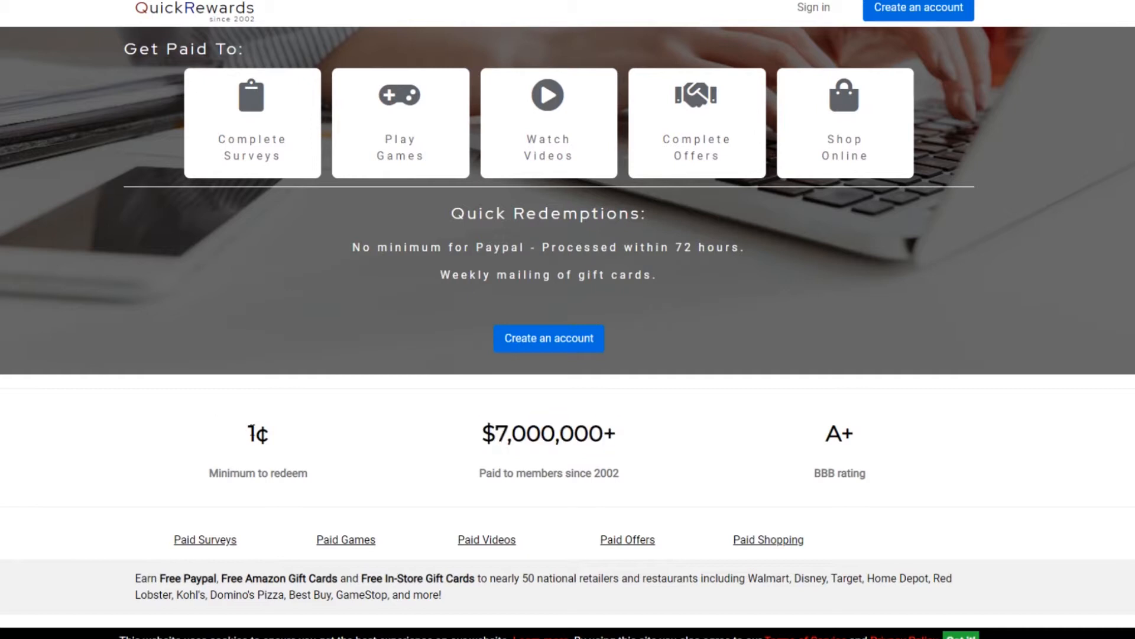
{"action": "double_click", "coordinate": [257, 473]}
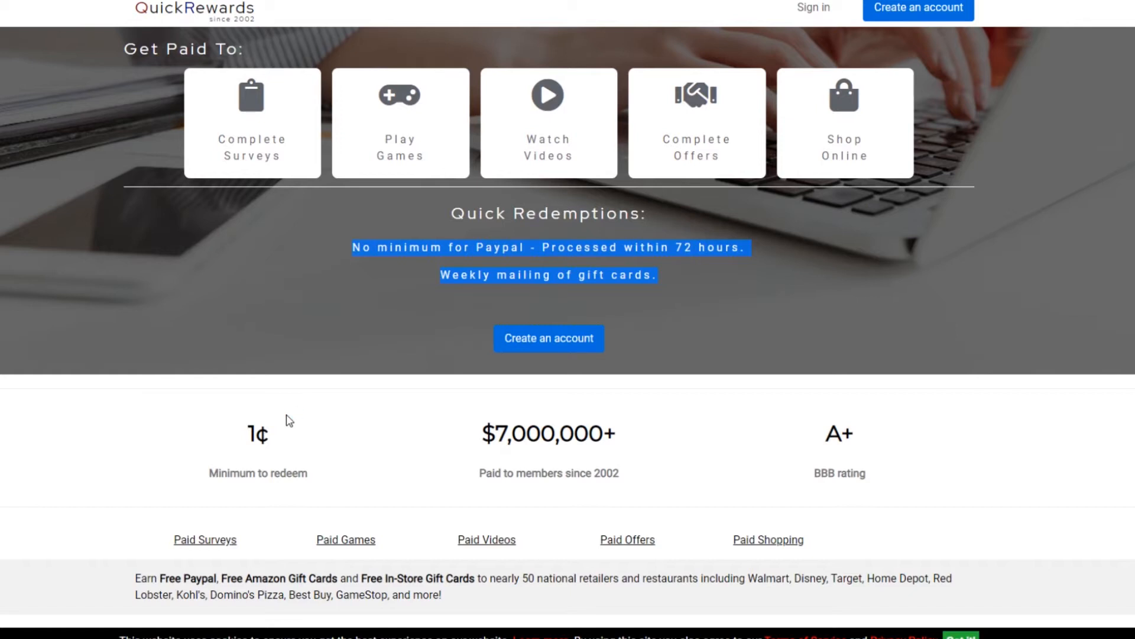
{"action": "mouse_move", "coordinate": [294, 386]}
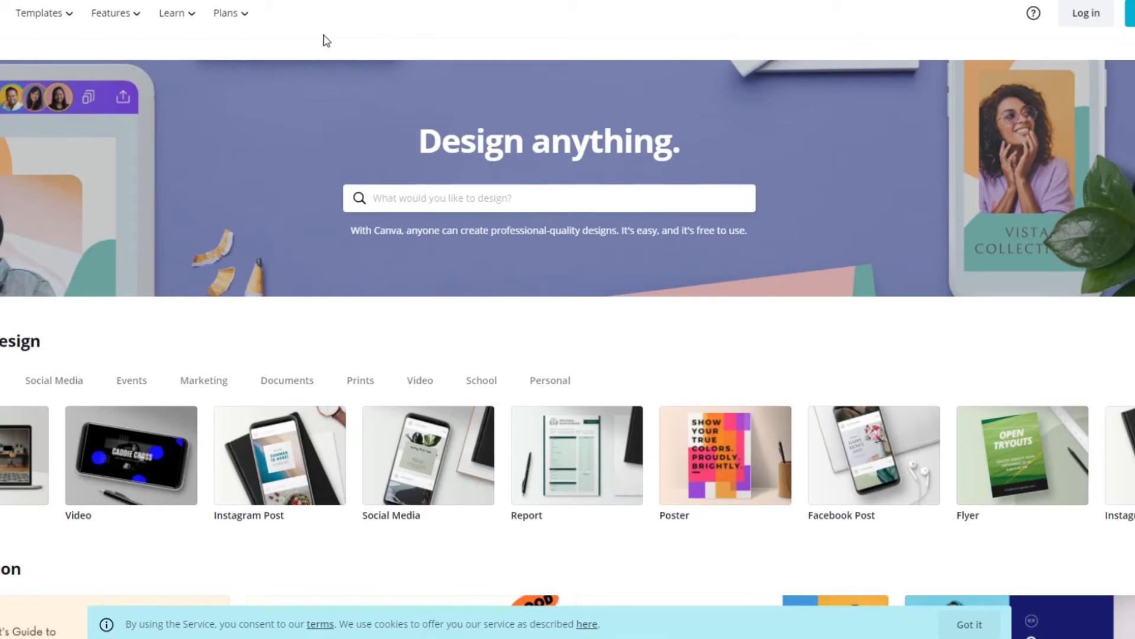
- Go from the Canva home page to the Free templates page
{"action": "scroll", "scroll_direction": "down", "scroll_amount": 3}
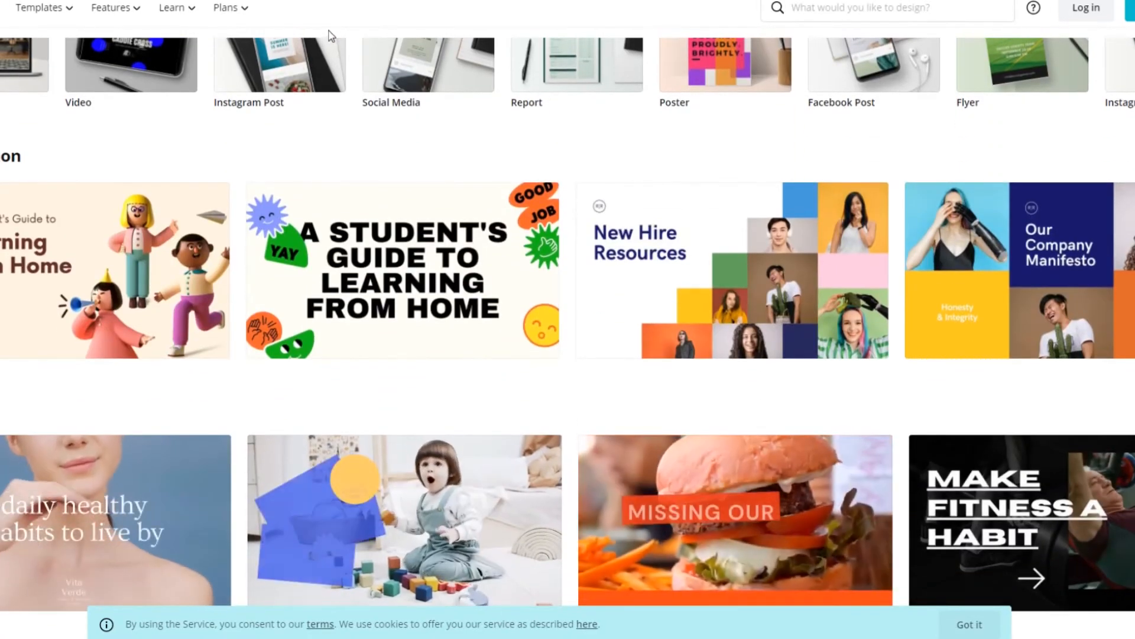
{"action": "scroll", "scroll_direction": "up", "scroll_amount": 3}
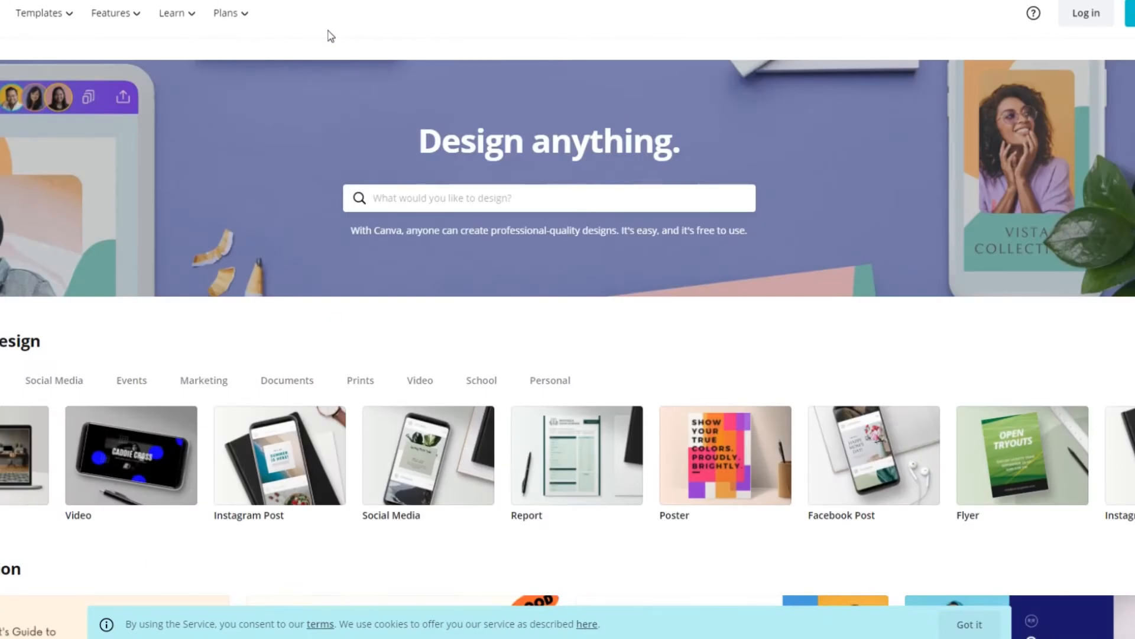
{"action": "mouse_move", "coordinate": [202, 457]}
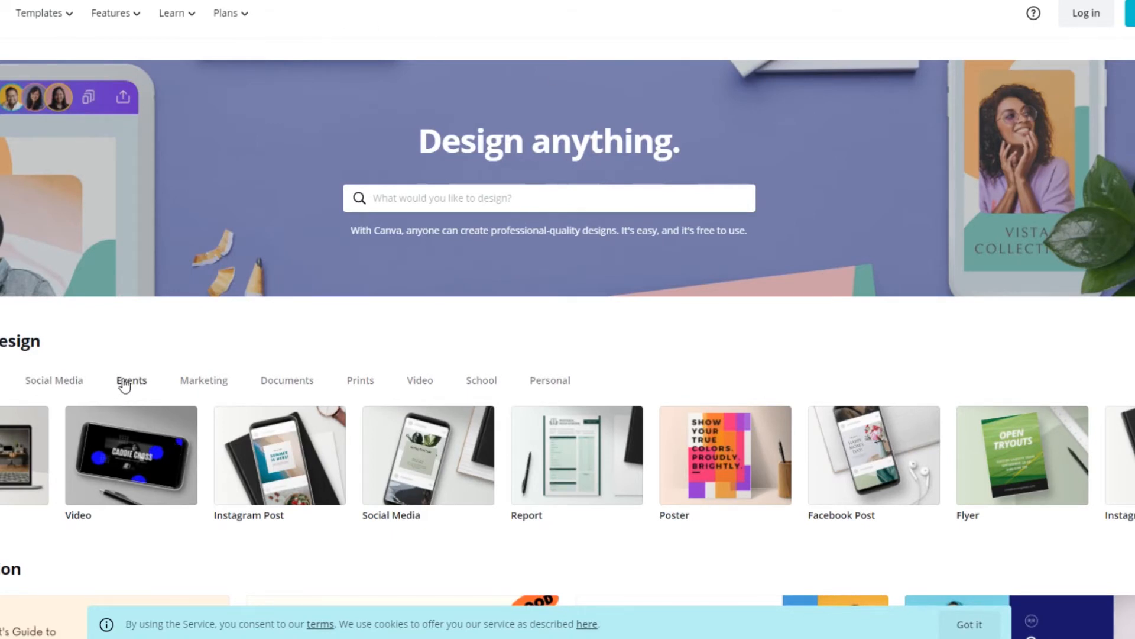
{"action": "left_click", "coordinate": [53, 379]}
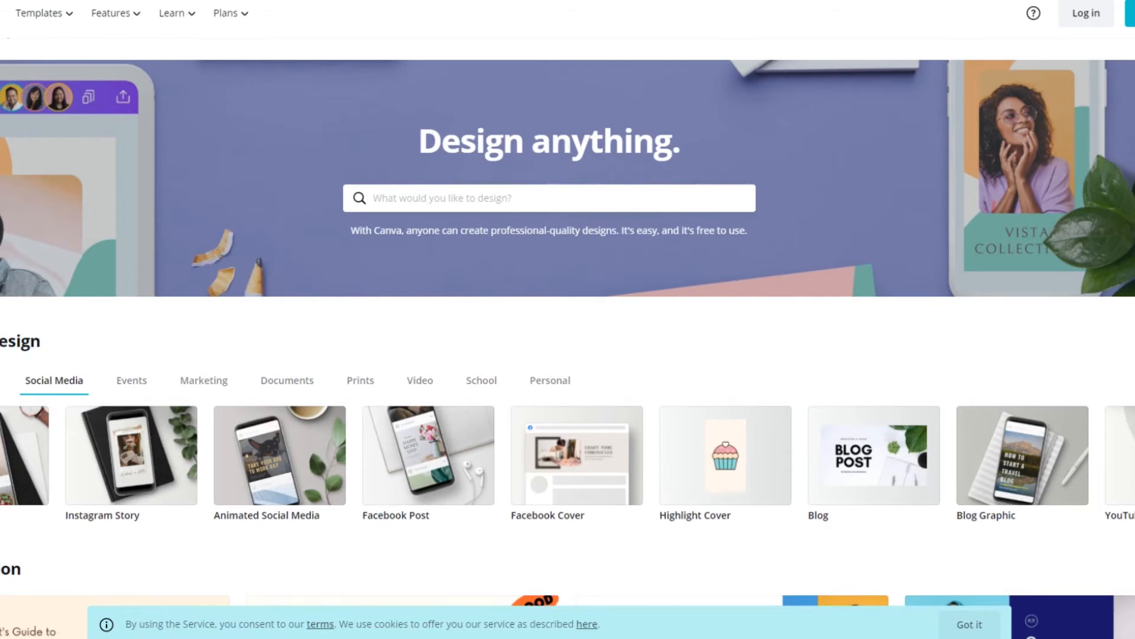
{"action": "left_click", "coordinate": [39, 13]}
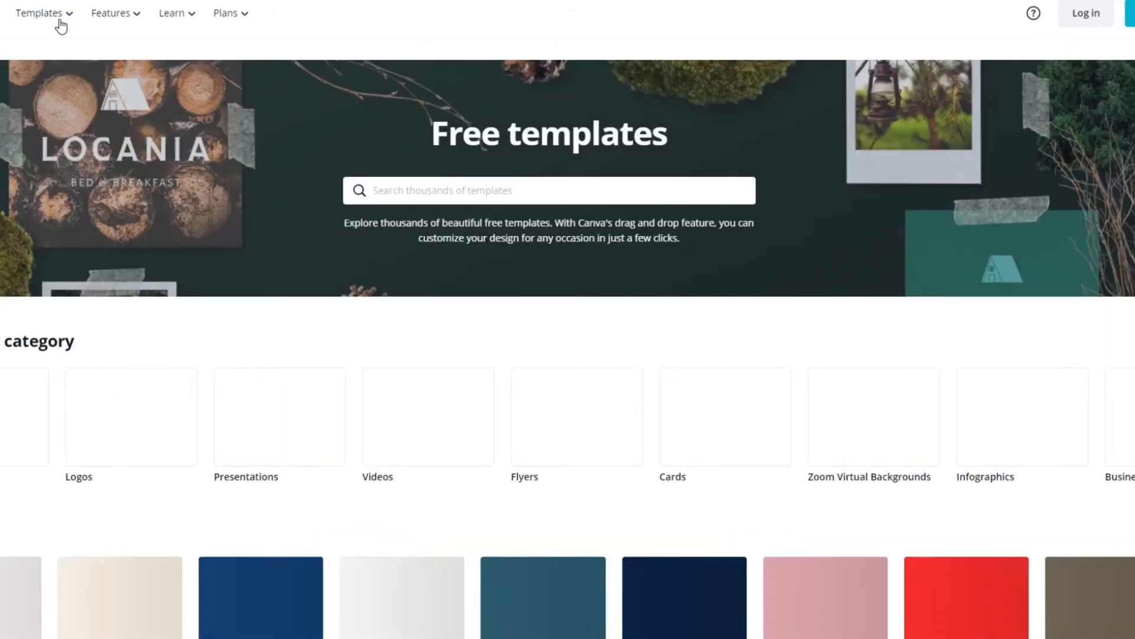
- Scroll down through the template categories and sample designs gallery
{"action": "scroll", "scroll_direction": "down", "scroll_amount": 3}
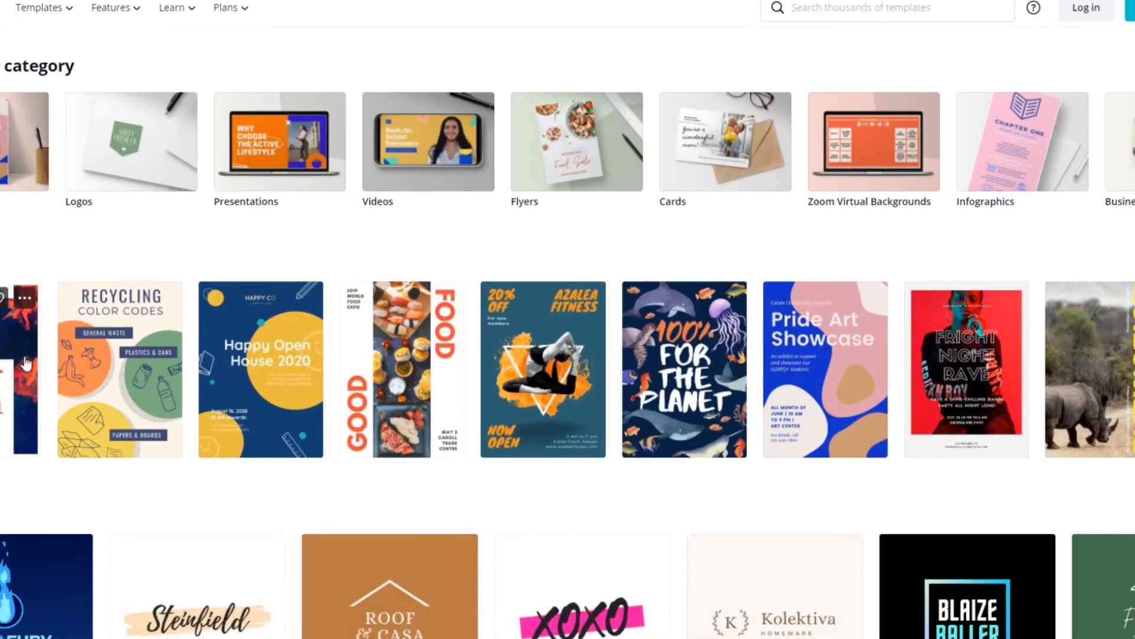
{"action": "scroll", "scroll_direction": "down", "scroll_amount": 3}
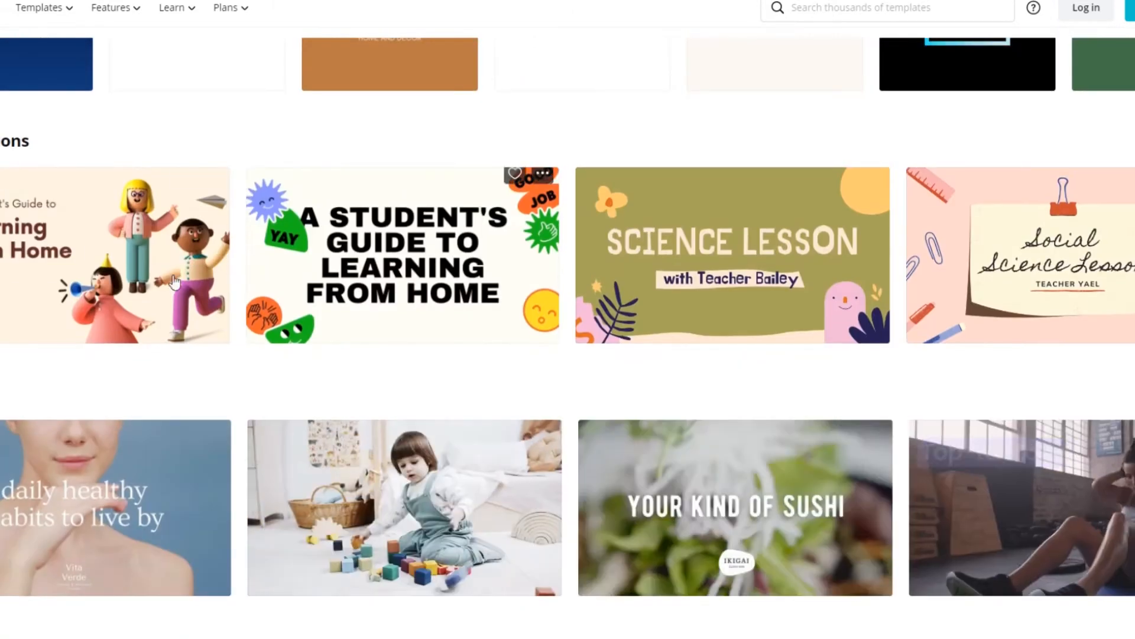
{"action": "scroll", "scroll_direction": "down", "scroll_amount": 3}
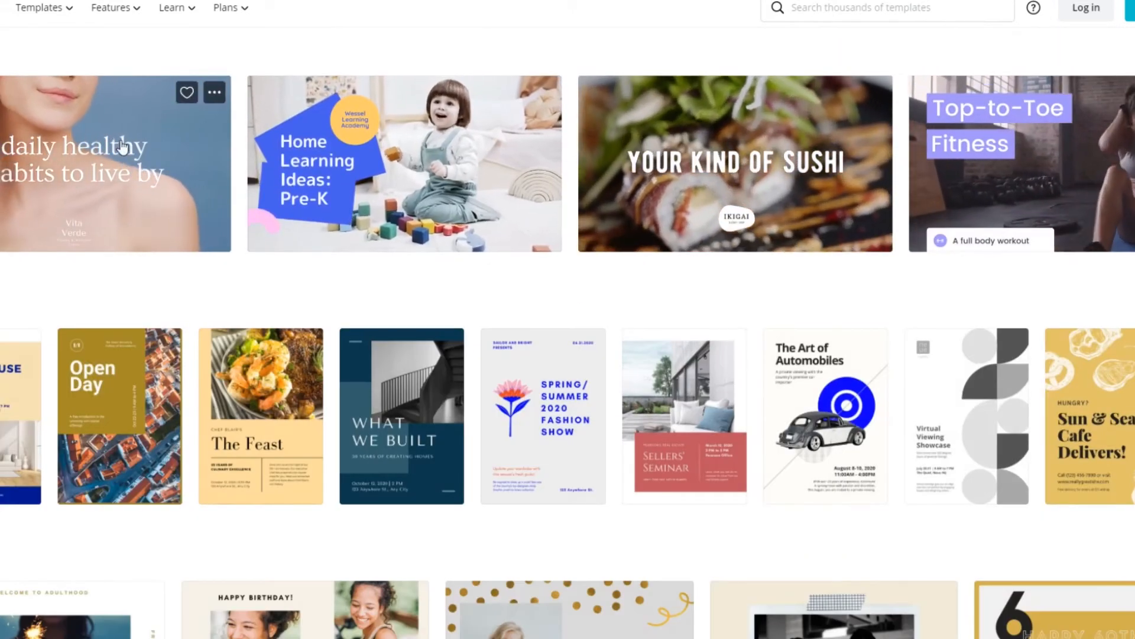
{"action": "scroll", "scroll_direction": "down", "scroll_amount": 3}
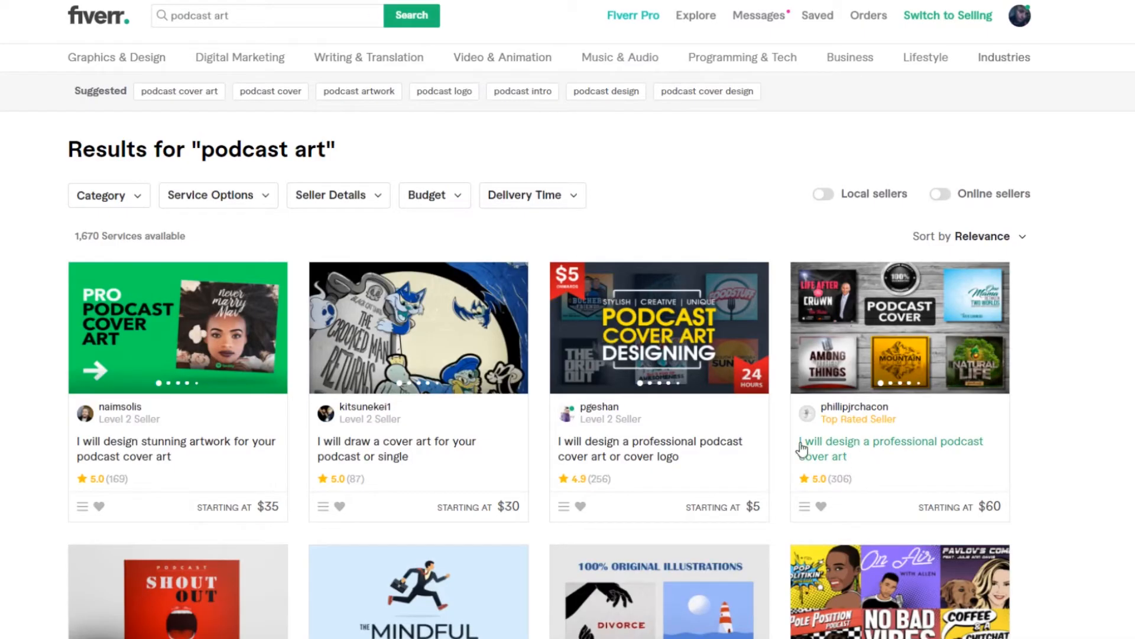
{"action": "mouse_move", "coordinate": [827, 367]}
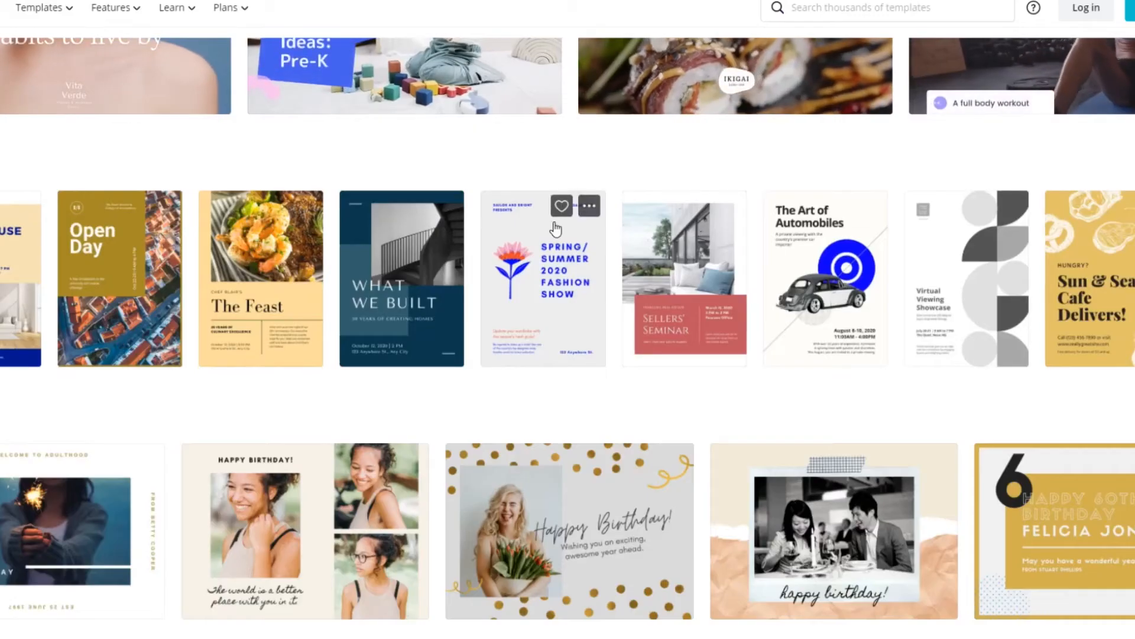
- Show Canva's plan comparison: Free, Pro at $9.95 and Enterprise at $30.00
{"action": "left_click", "coordinate": [225, 8]}
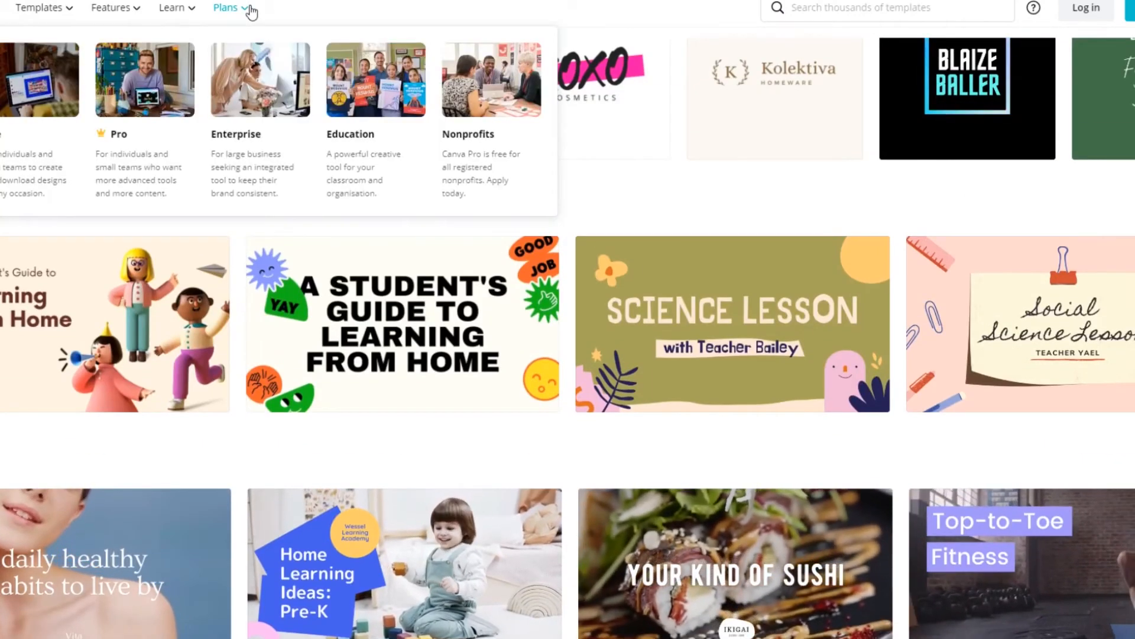
{"action": "left_click", "coordinate": [226, 9]}
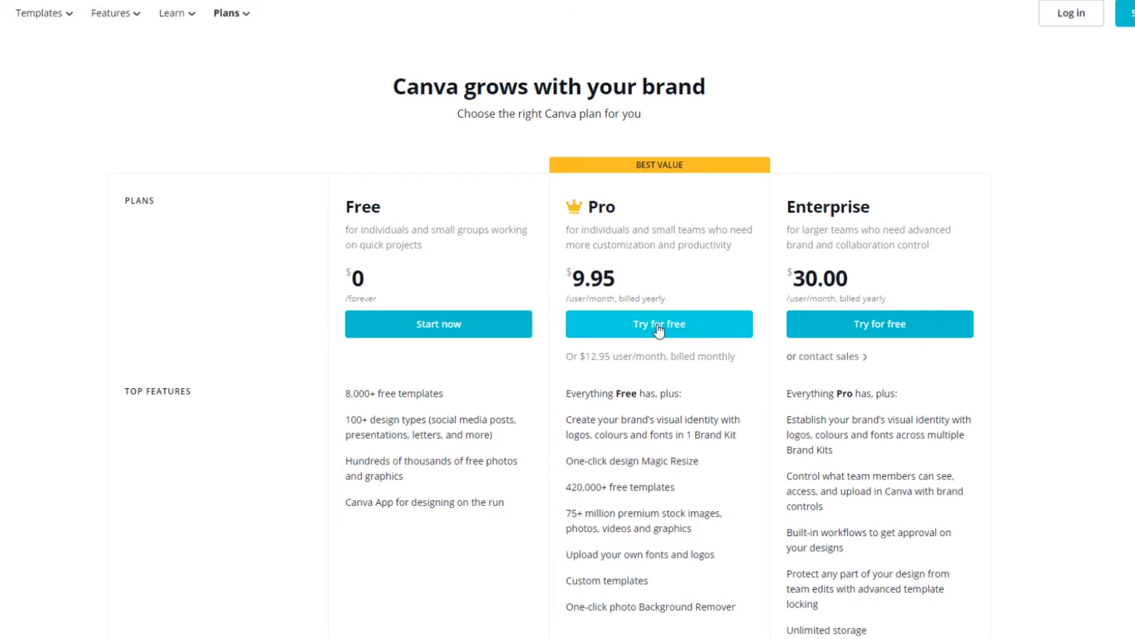
{"action": "mouse_move", "coordinate": [347, 395]}
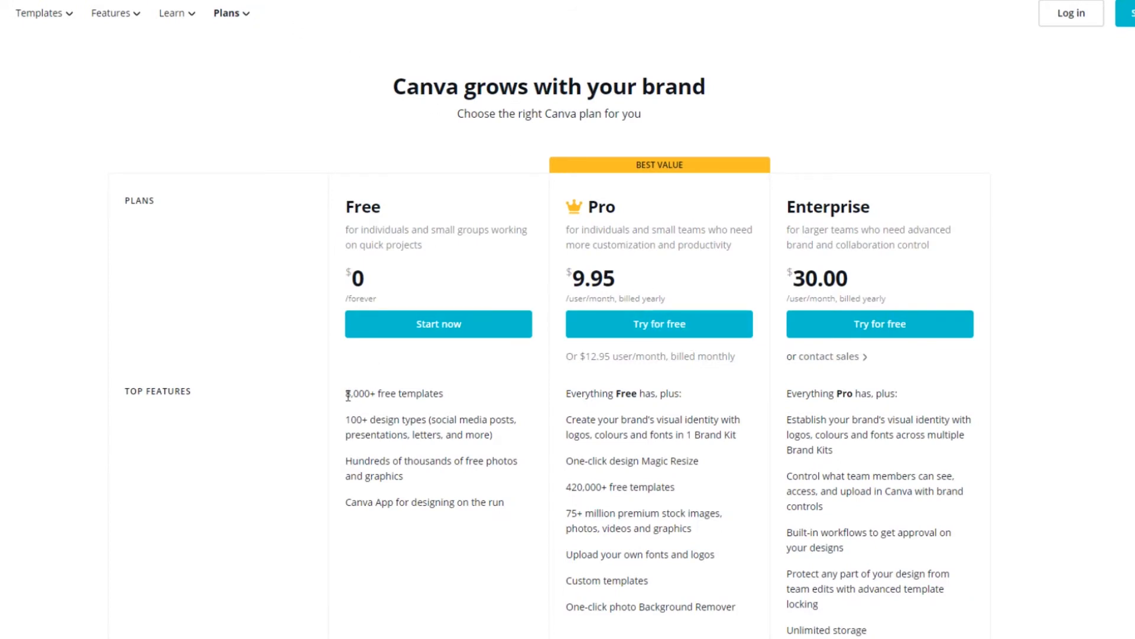
{"action": "left_click_drag", "start_coordinate": [347, 392], "coordinate": [441, 393]}
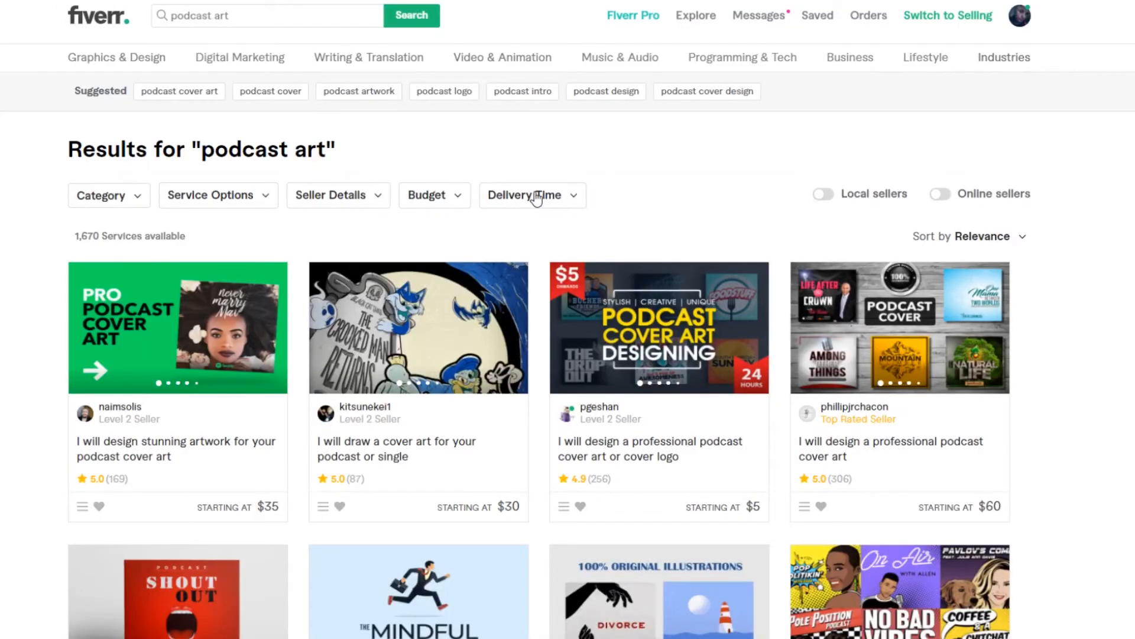
{"action": "mouse_move", "coordinate": [536, 198]}
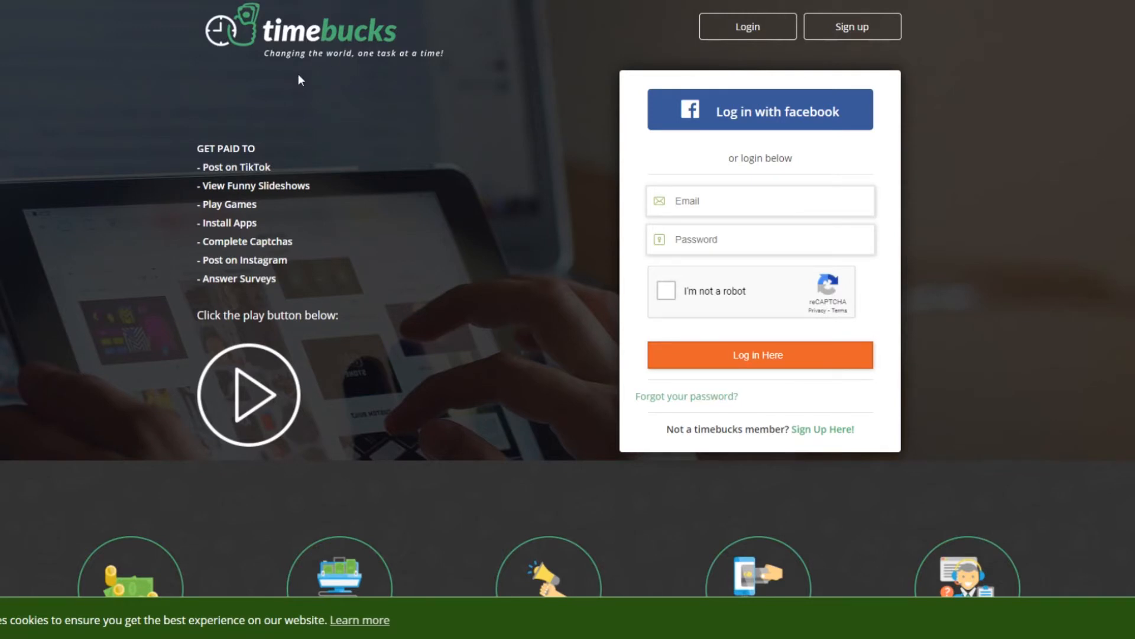
{"action": "scroll", "scroll_direction": "down", "scroll_amount": 3}
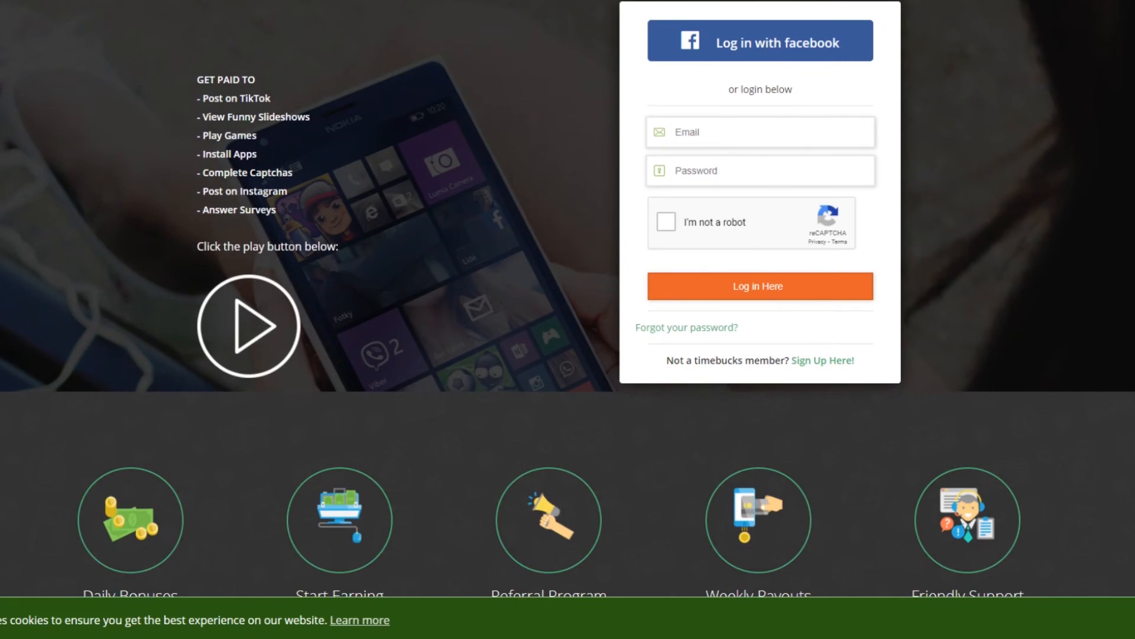
{"action": "scroll", "scroll_direction": "down", "scroll_amount": 3}
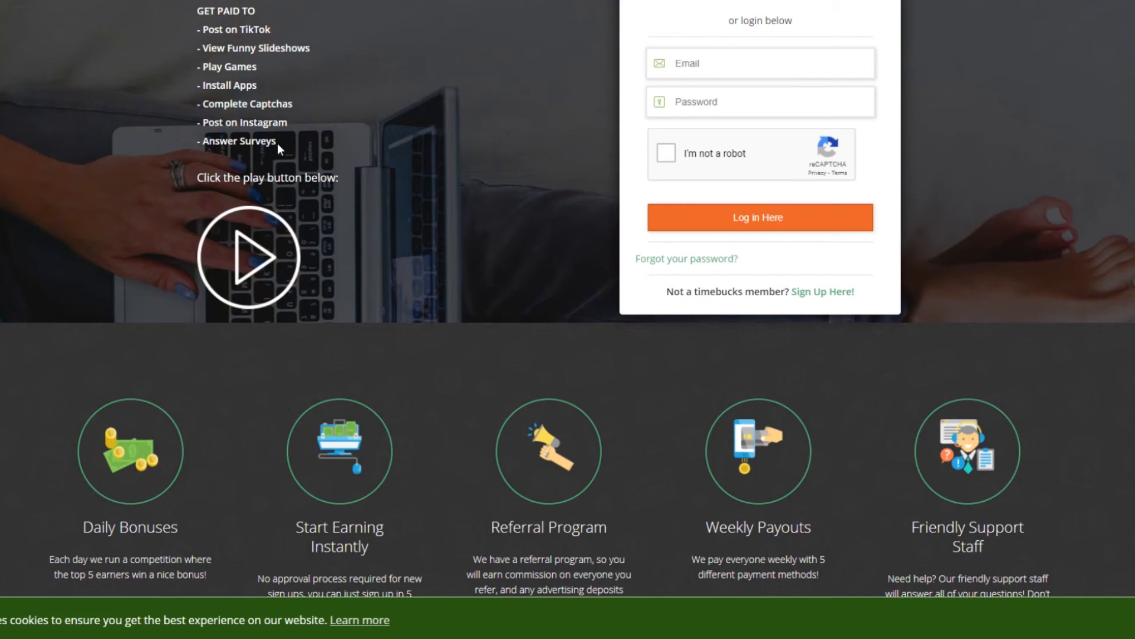
{"action": "scroll", "scroll_direction": "down", "scroll_amount": 3}
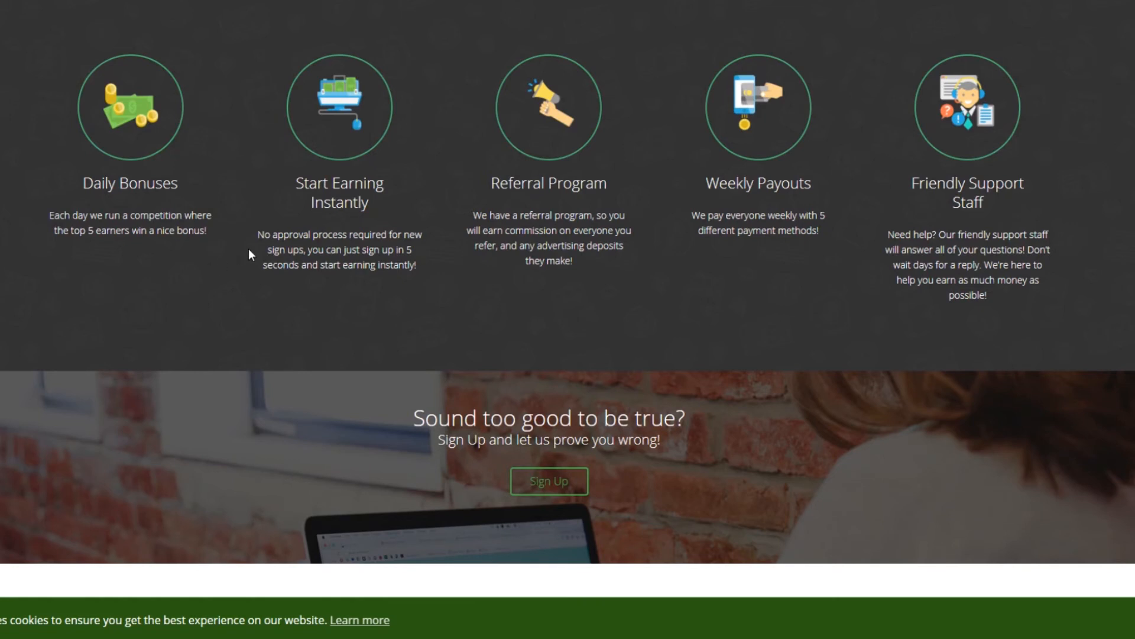
{"action": "mouse_move", "coordinate": [330, 264]}
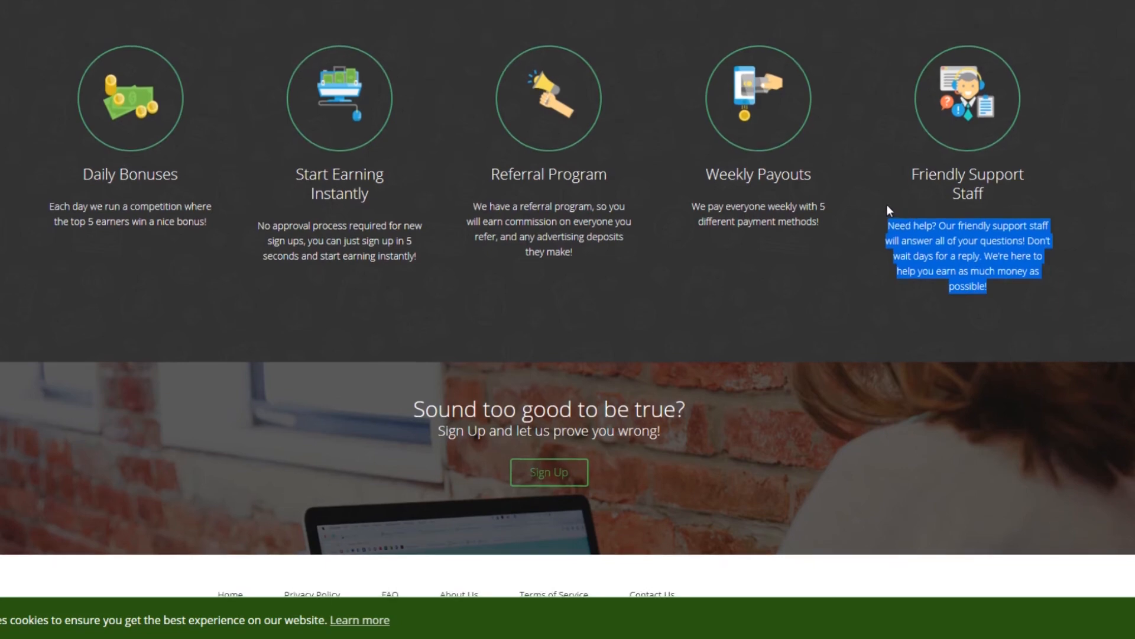
{"action": "scroll", "scroll_direction": "up", "scroll_amount": 3}
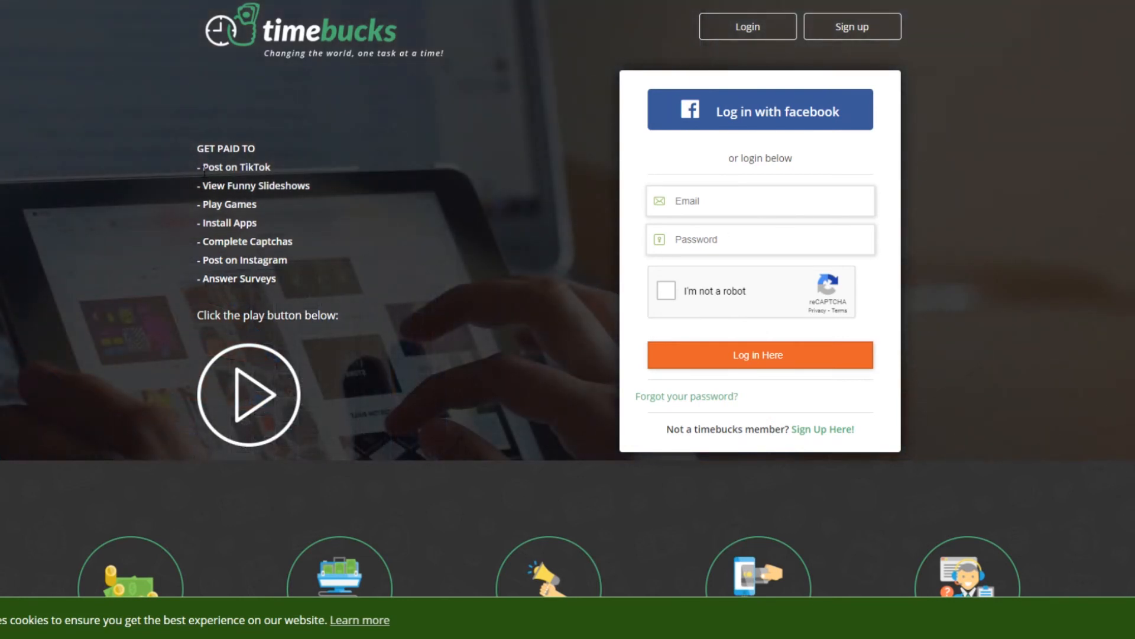
{"action": "left_click_drag", "start_coordinate": [202, 166], "coordinate": [273, 278]}
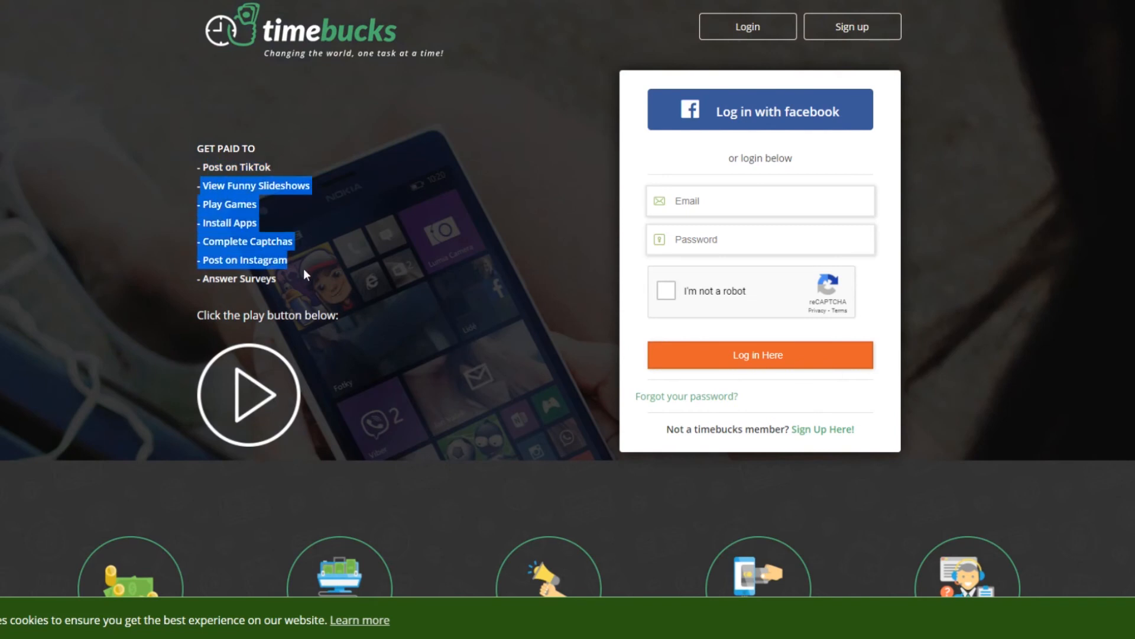
{"action": "mouse_move", "coordinate": [272, 256]}
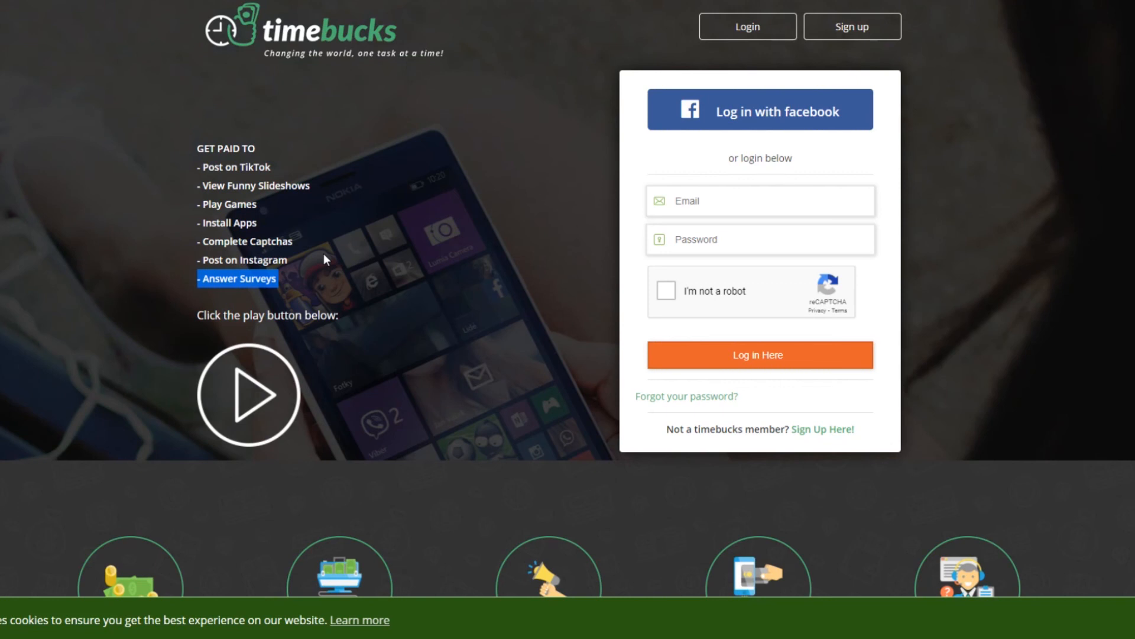
{"action": "mouse_move", "coordinate": [224, 179]}
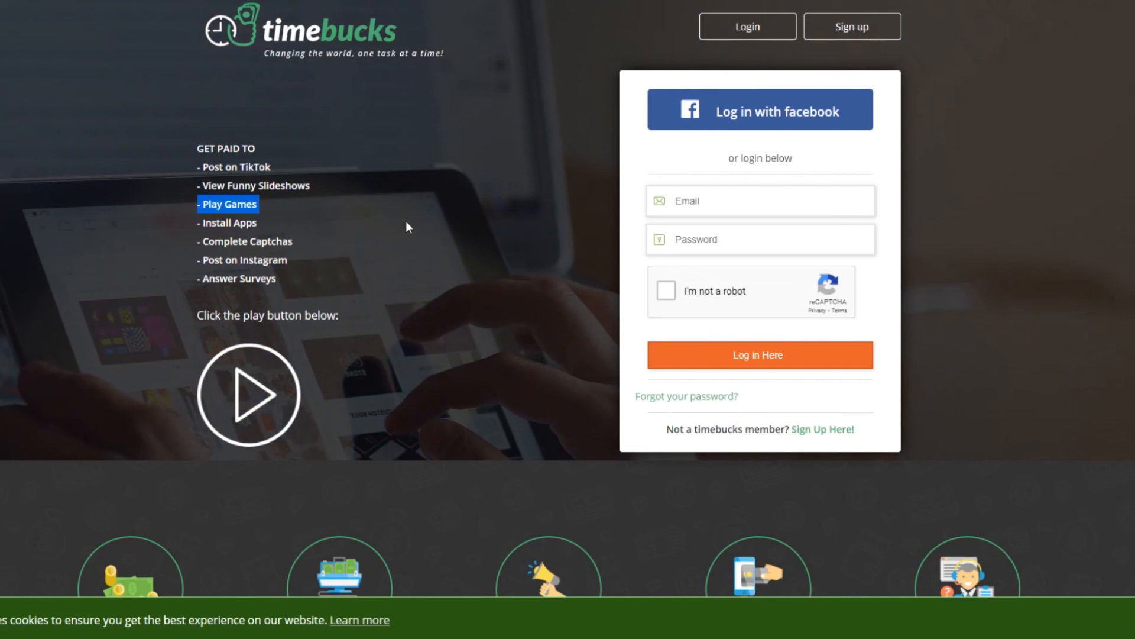
{"action": "mouse_move", "coordinate": [397, 230]}
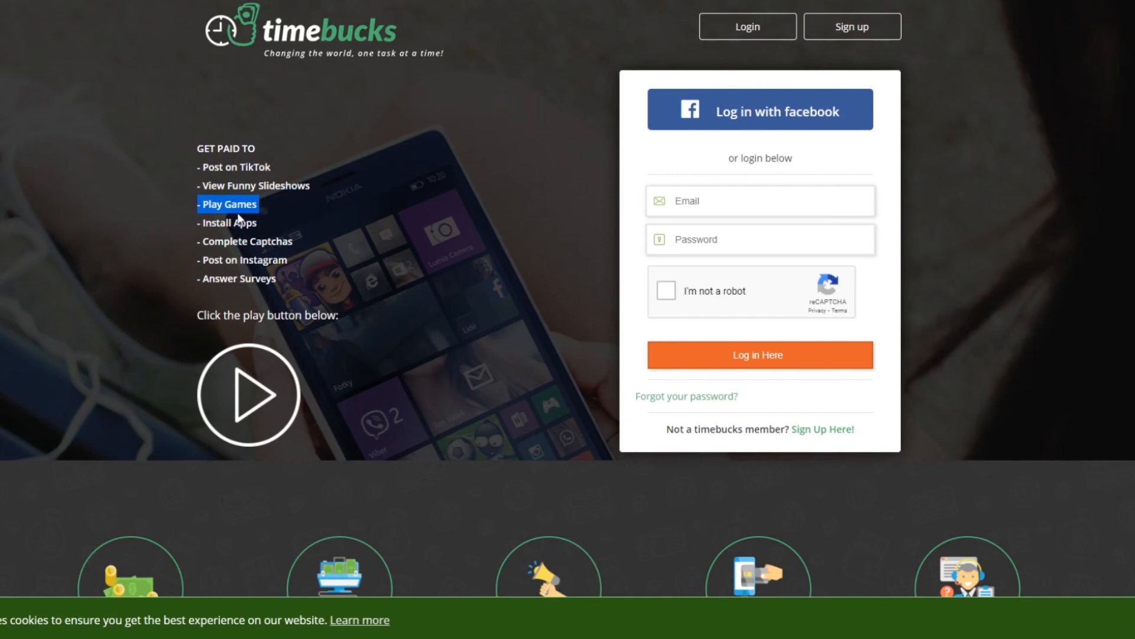
{"action": "scroll", "scroll_direction": "down", "scroll_amount": 3}
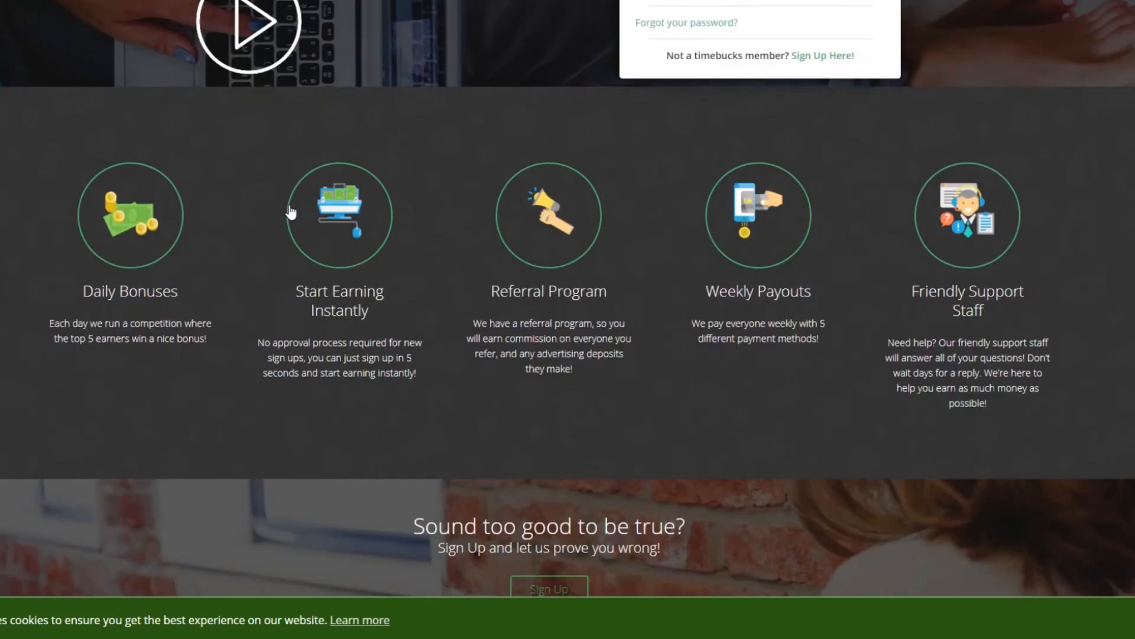